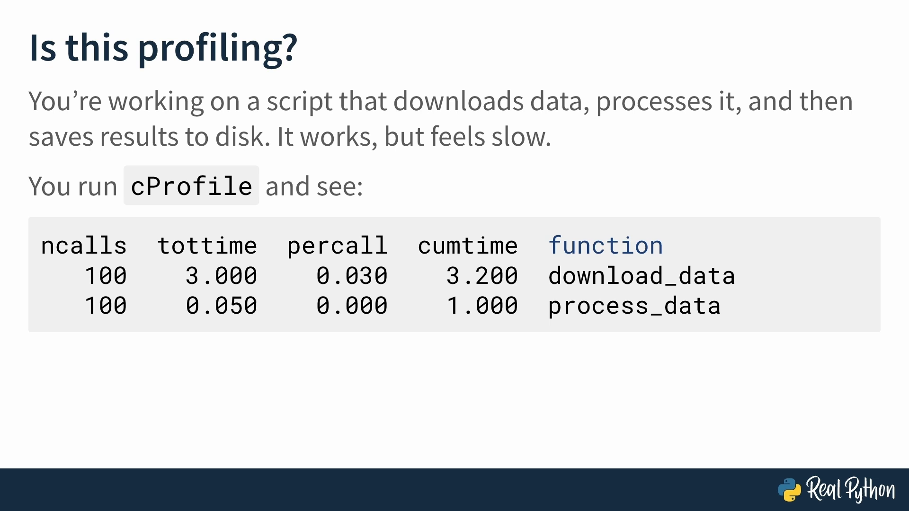
Leave the slides for timeit_fib.py in VS Code and begin an import line with 'from'.
double_click(641, 277)
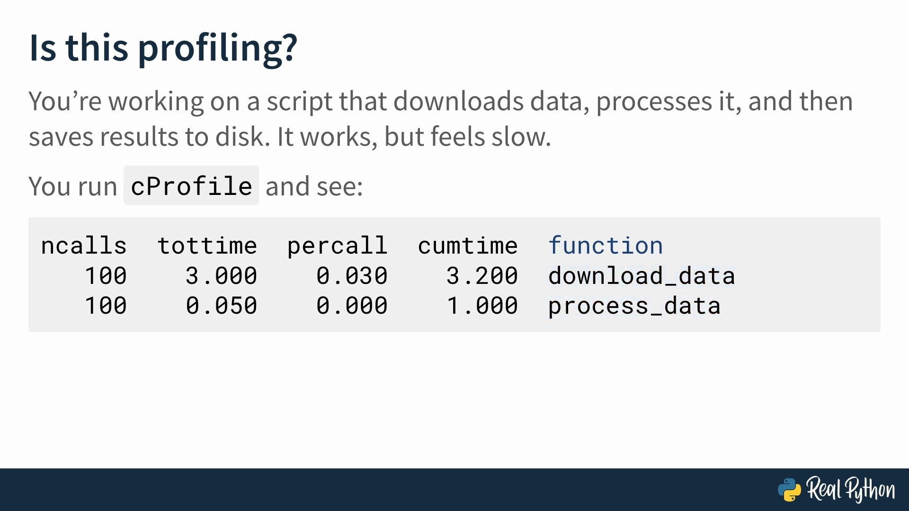
double_click(205, 246)
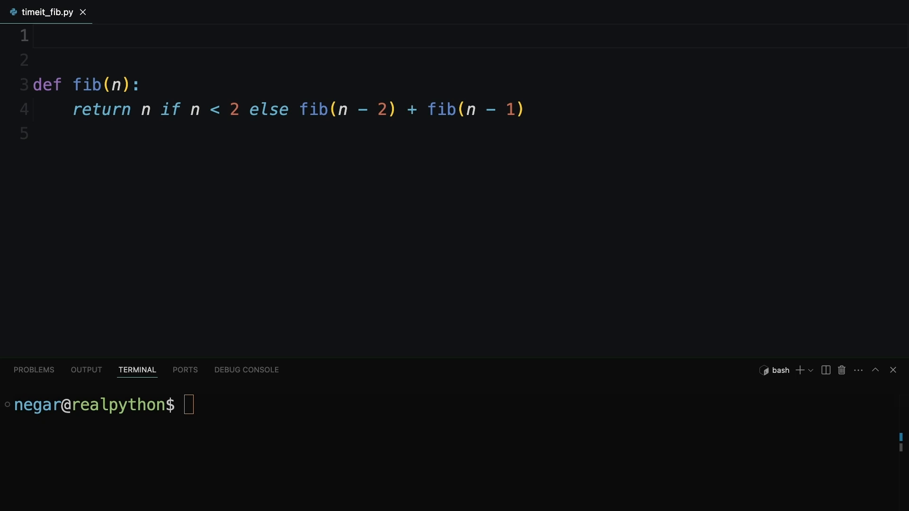
text(from)
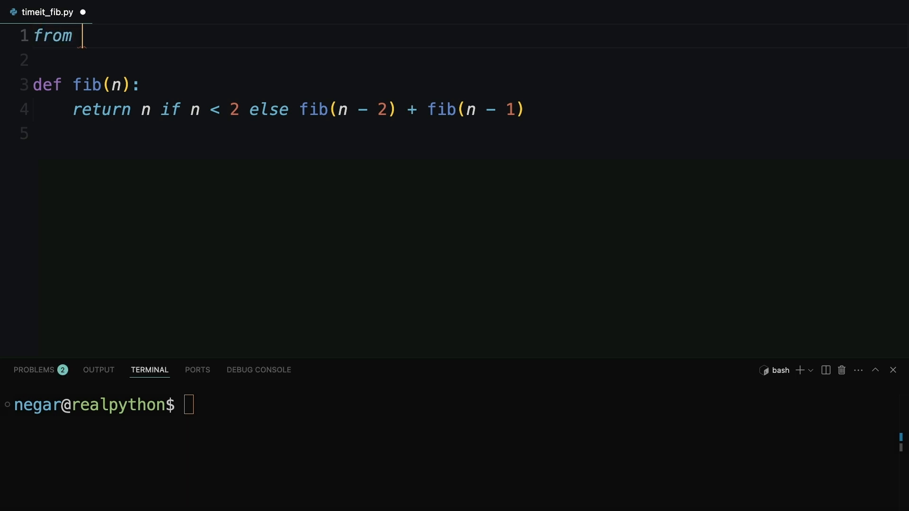
Complete 'from timeit import timeit' and add the line 'iterations = 100' after fib.
text(timeit import)
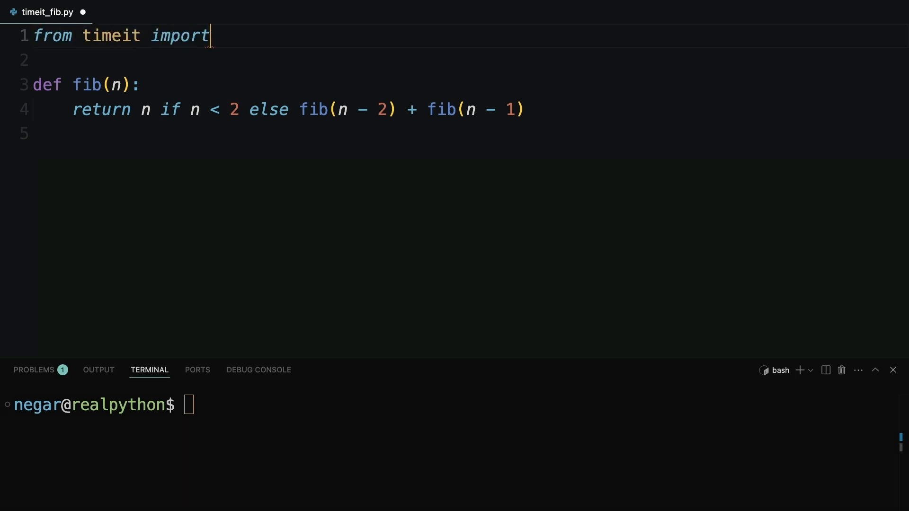
text(timeit)
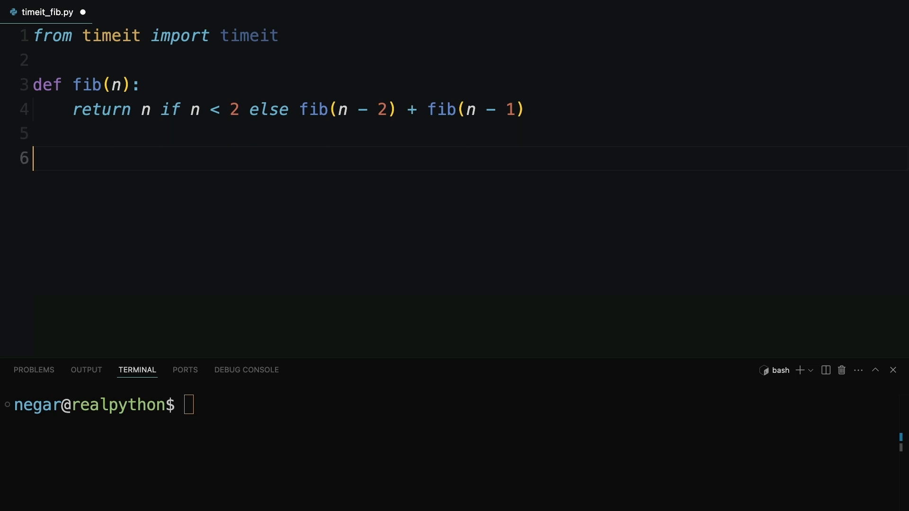
text(itera)
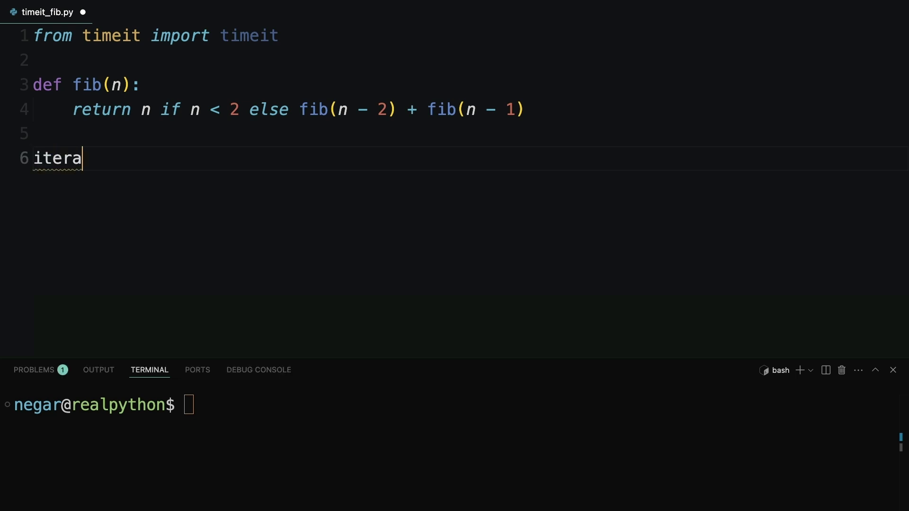
text(tions = 100)
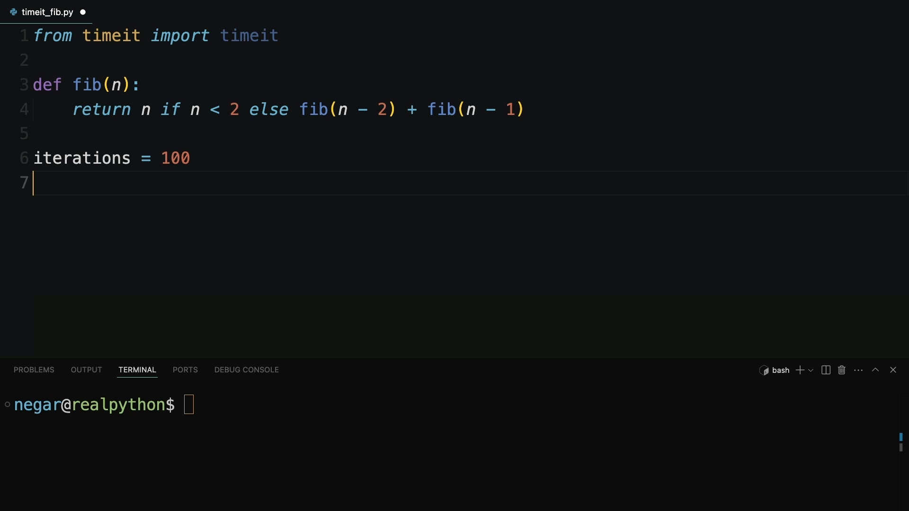
text(t)
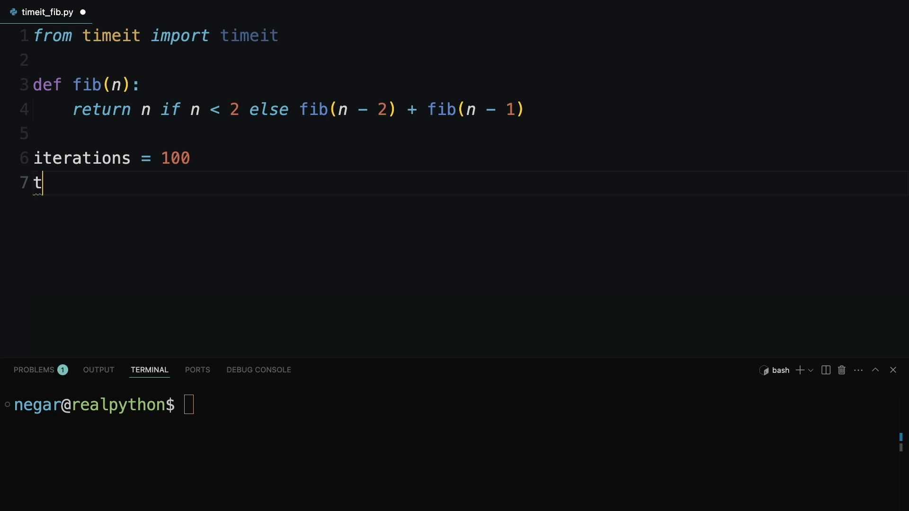
Begin total_time = timeit("fib(30)") as the statement to be timed.
text(otal_tim)
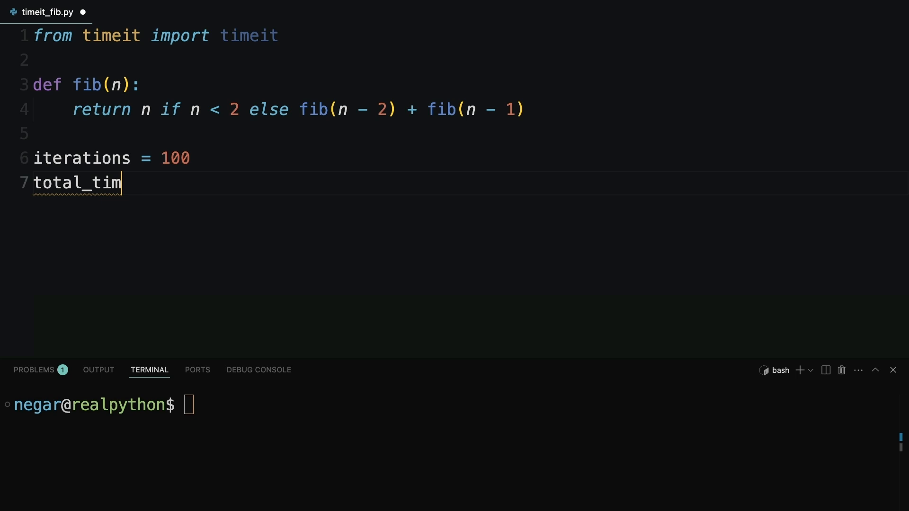
text(e = timeit)
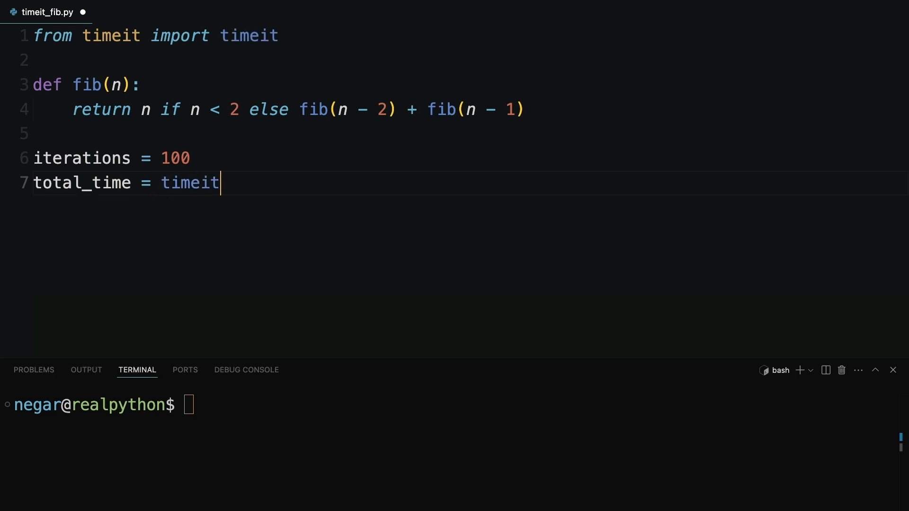
text((""))
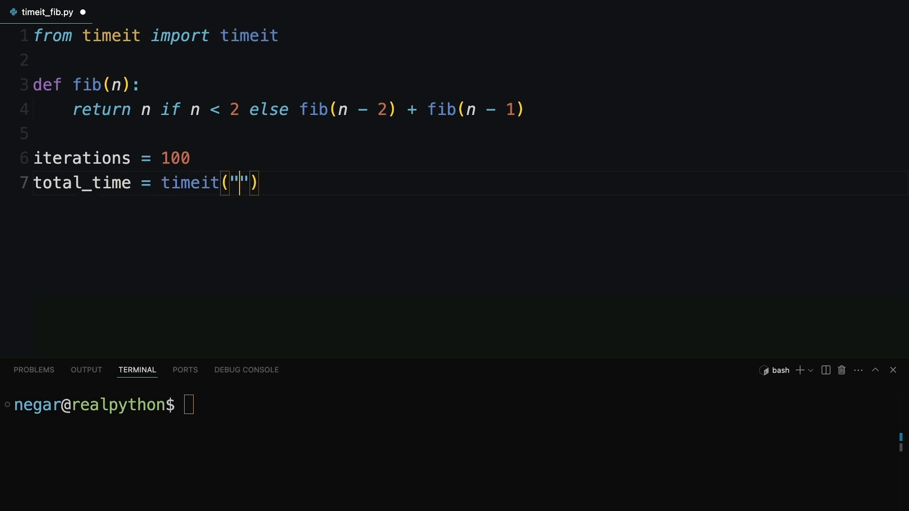
text(fib())
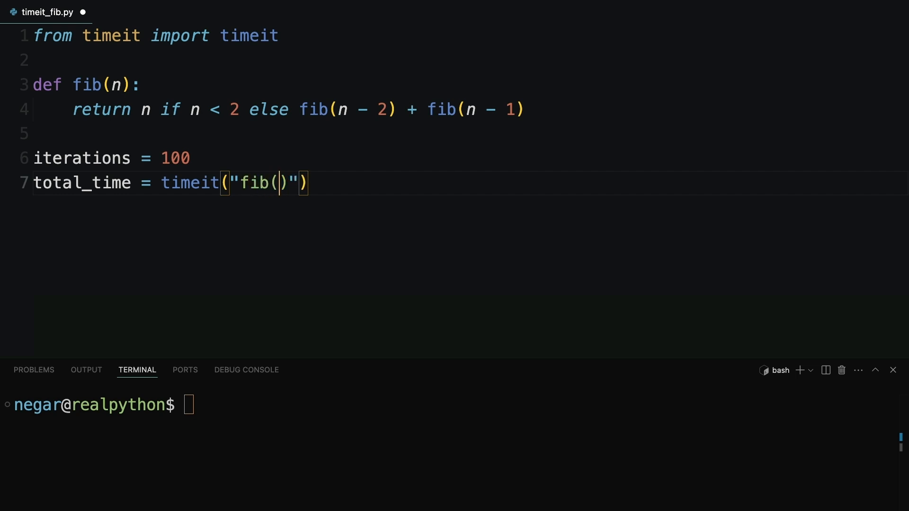
text(30)
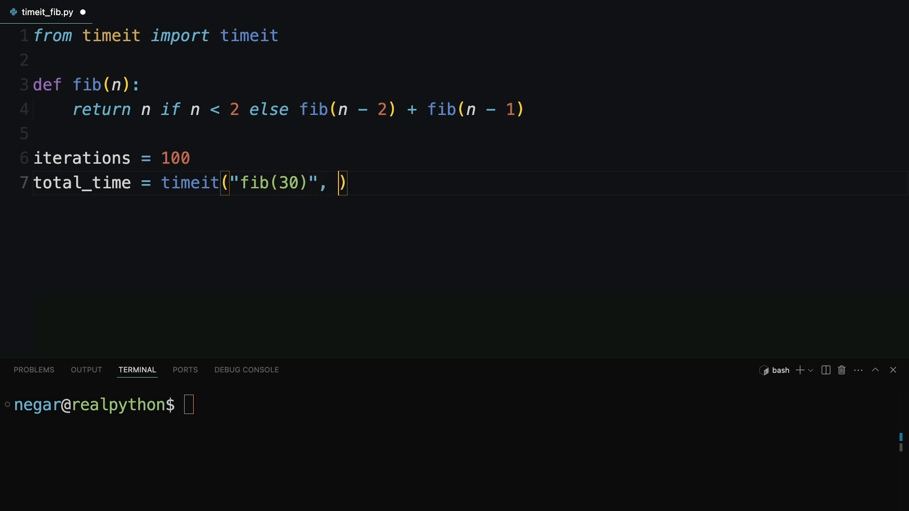
Add number=iterations and globals=globals() arguments to the timeit call.
text(number=)
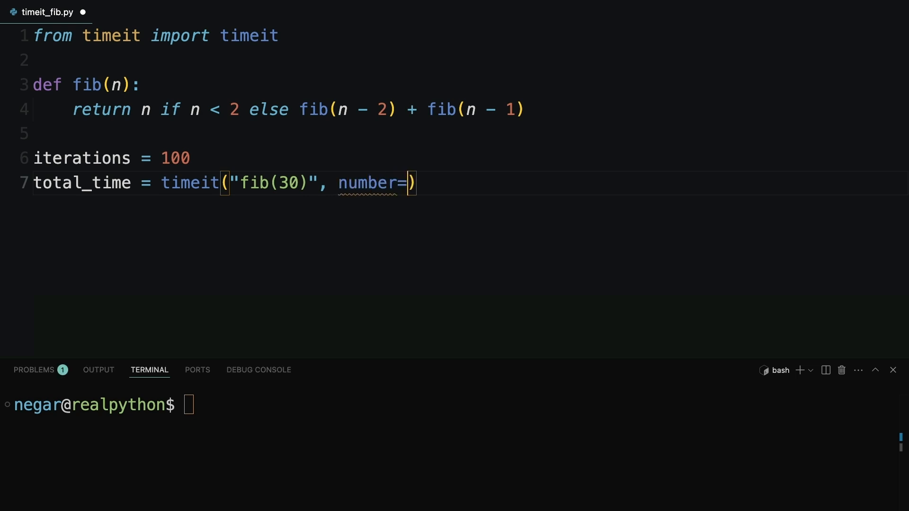
text(iteration)
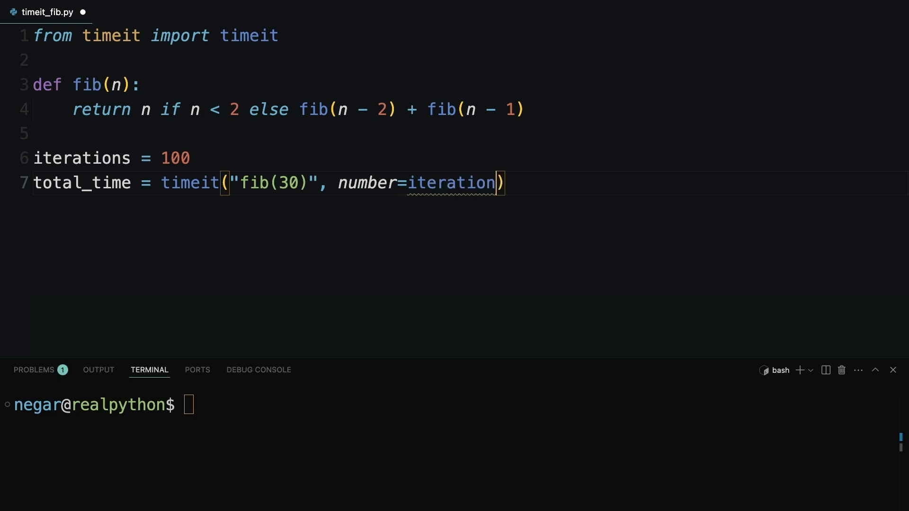
text(s,)
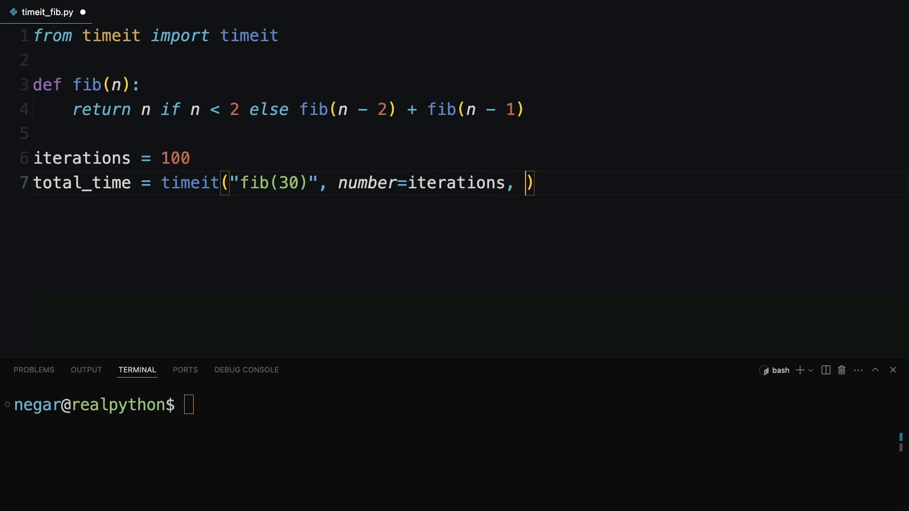
text(global)
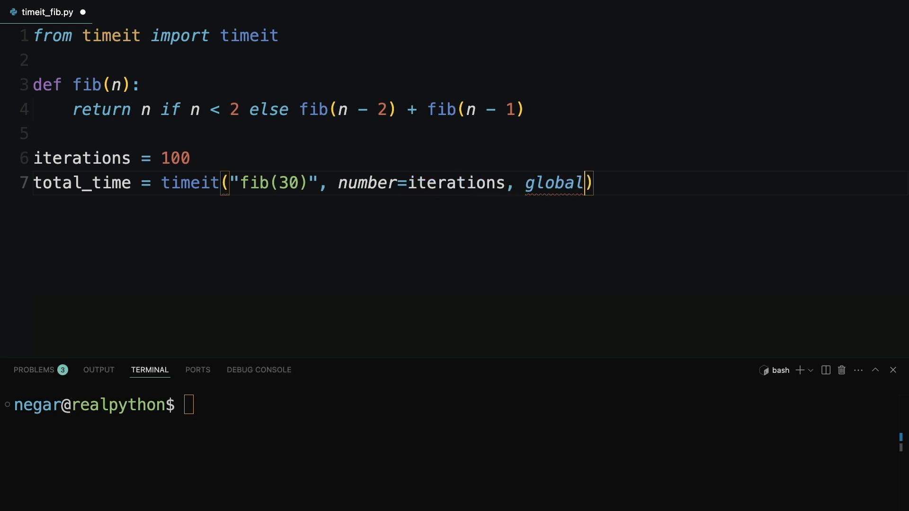
text(s=globals)
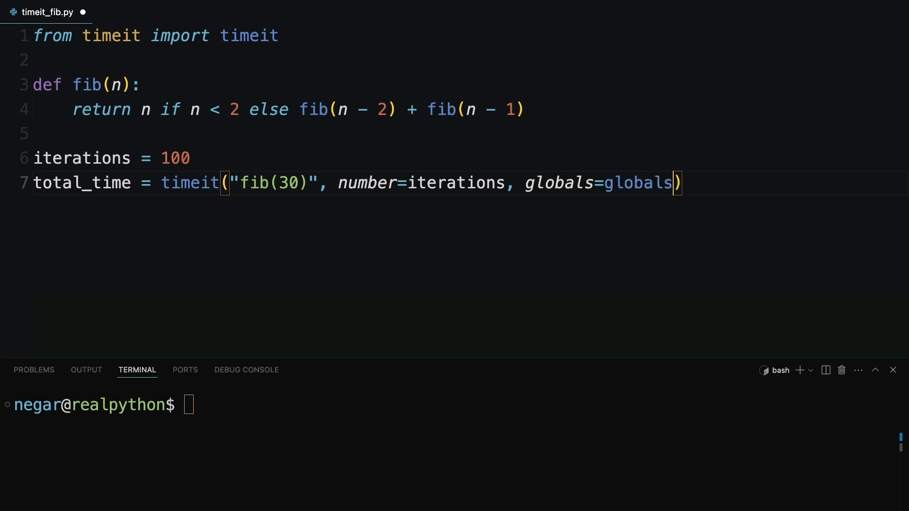
text(())
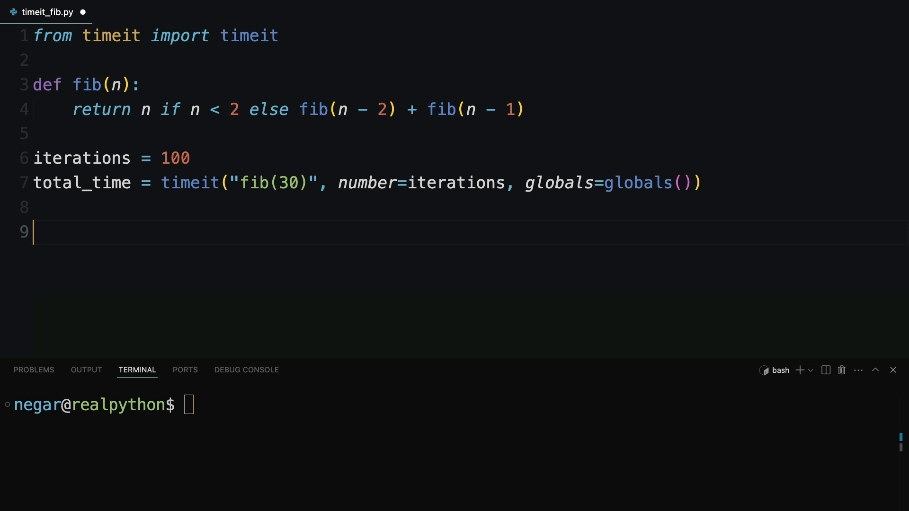
Add print(f"Average time is {total_time / iterations:.2f} seconds") as the last line.
text(print)
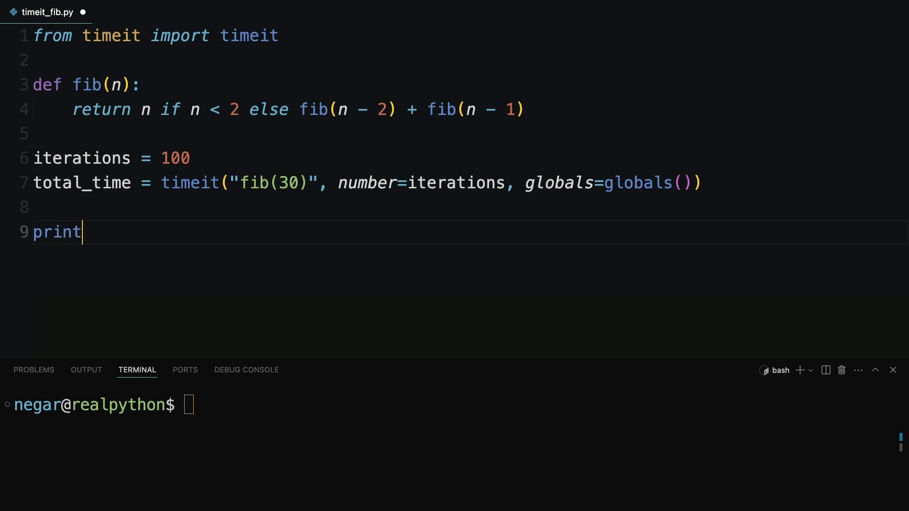
text((f)
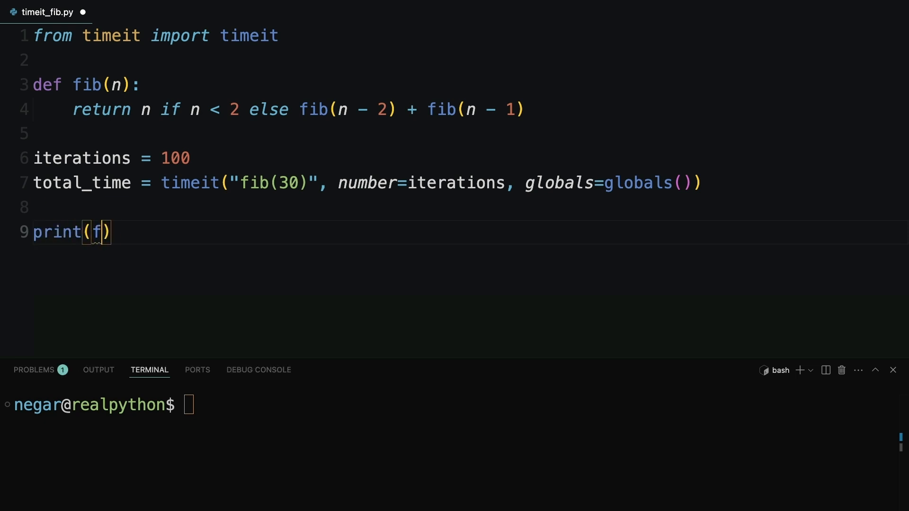
text("Average t)
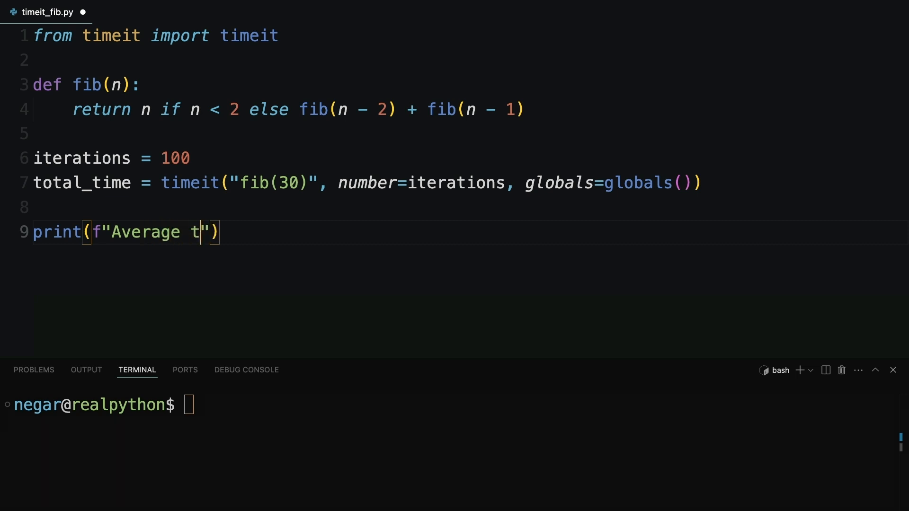
text(ime is)
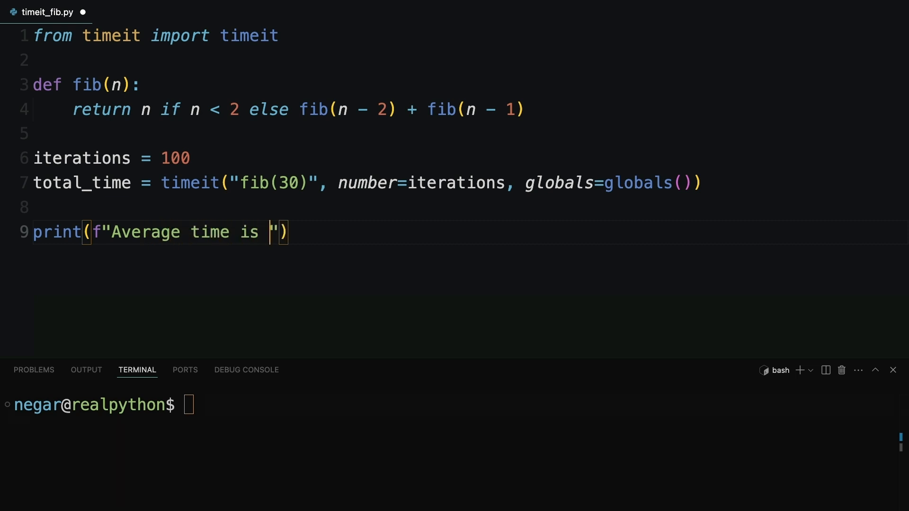
text({to})
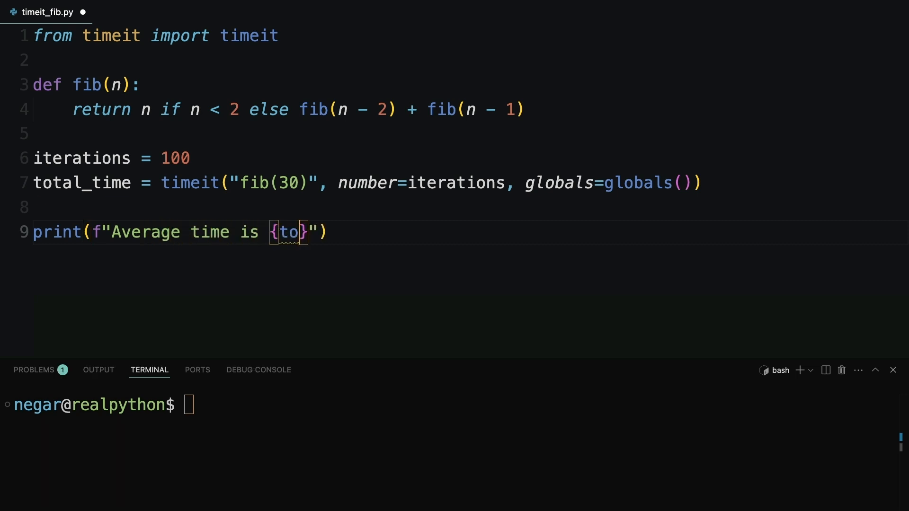
text(tal_tim)
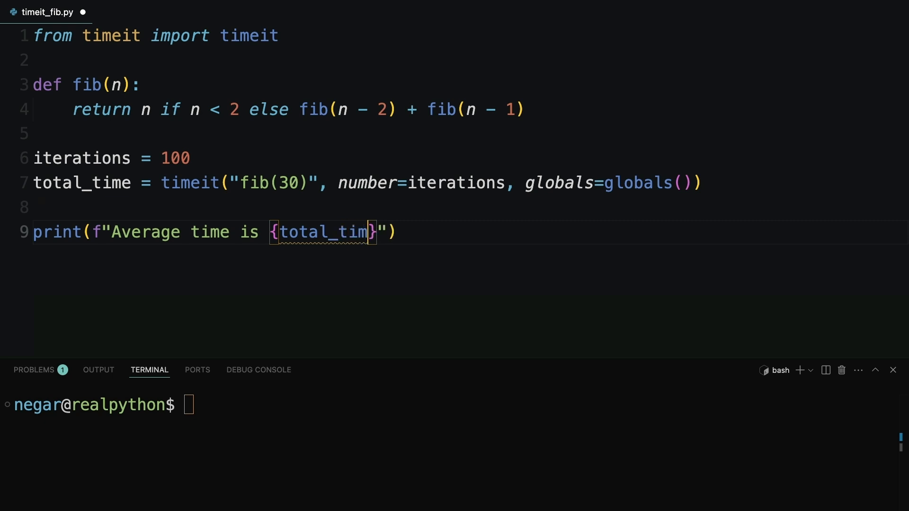
text(/ i)
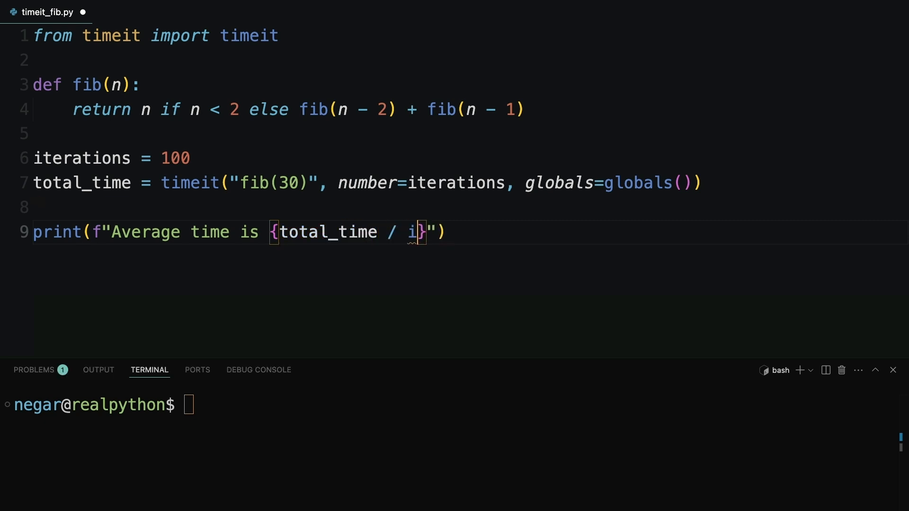
text(terations)
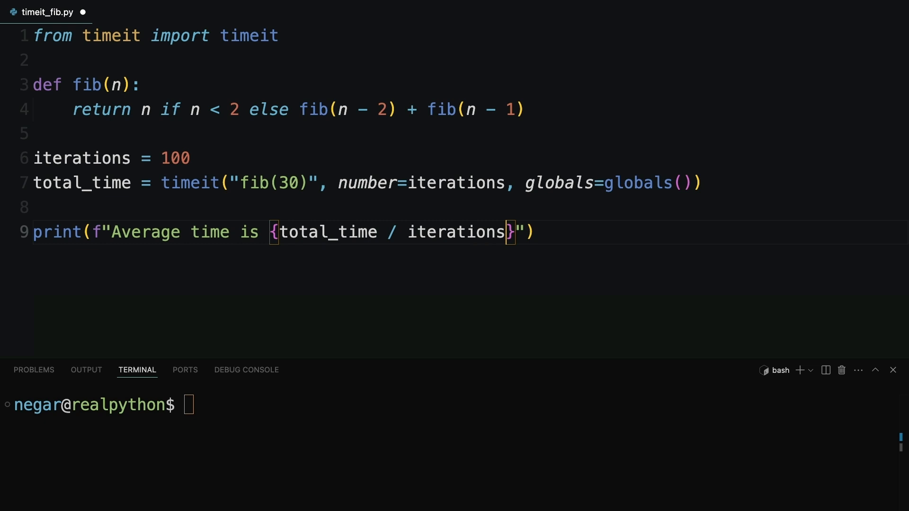
text(:.)
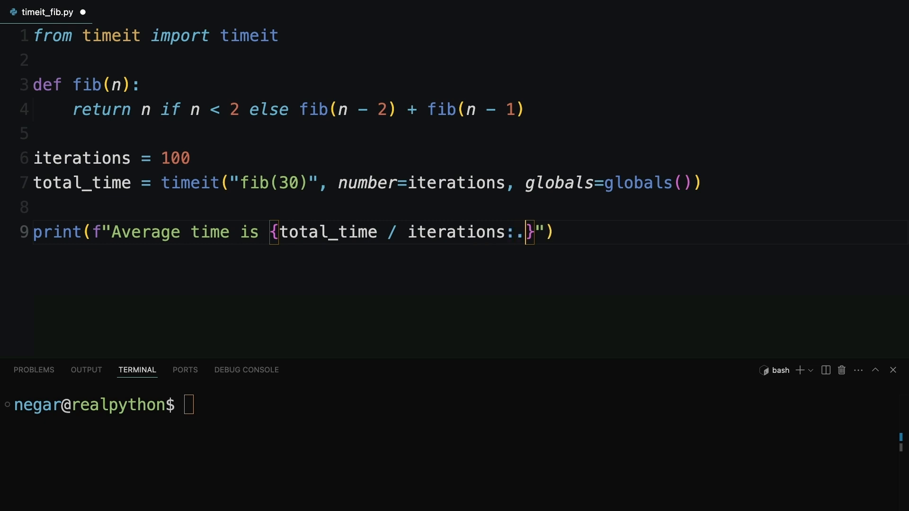
text(2f)
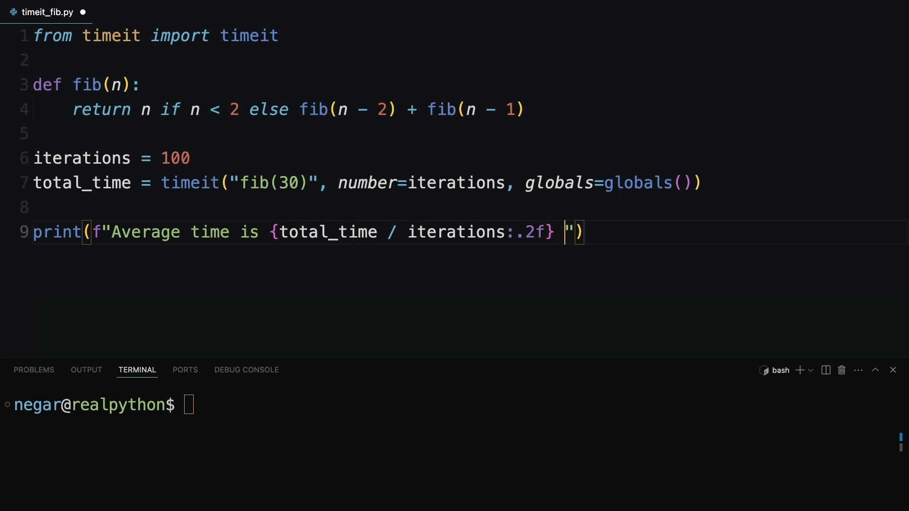
text(s)
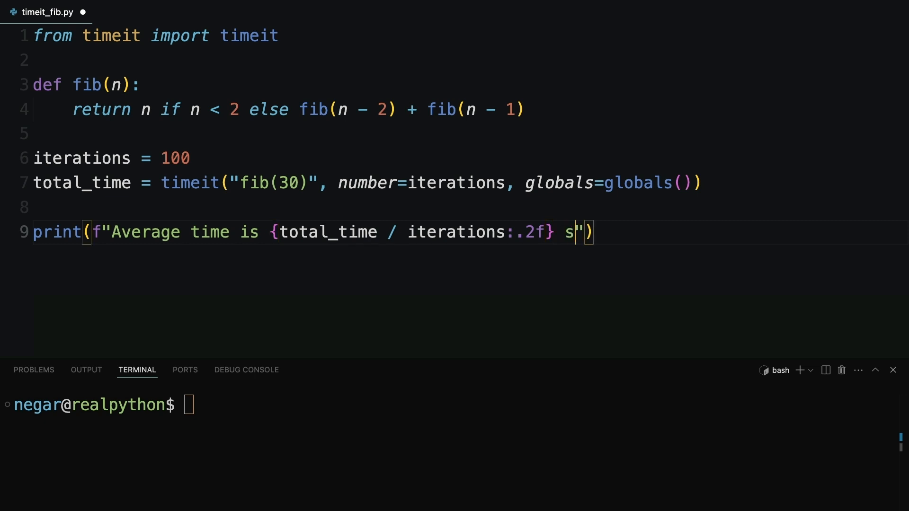
text(econds.)
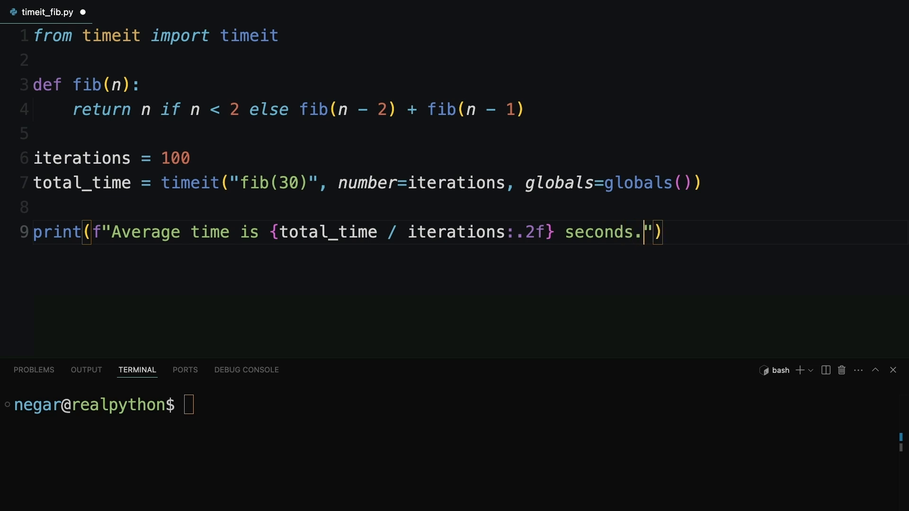
key(Backspace)
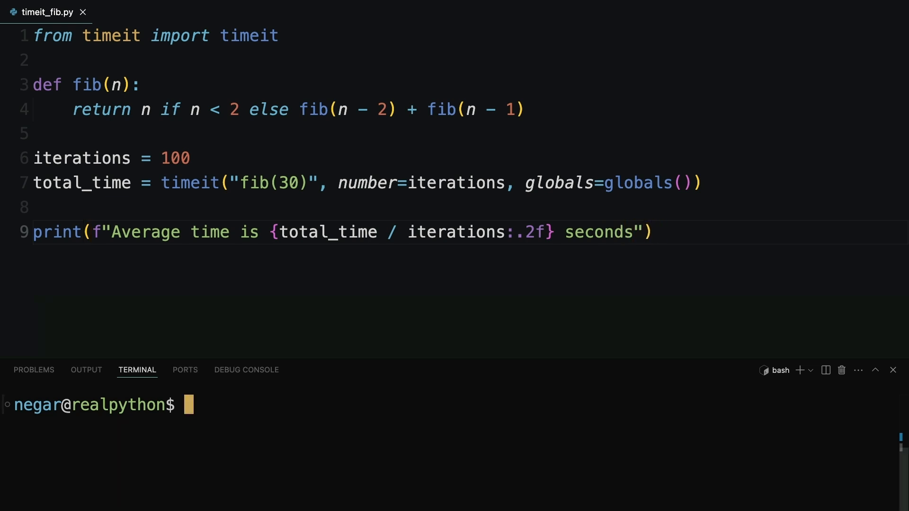
Run python3 timeit_fib.py in the terminal, reporting an average time of 0.09 seconds.
text(python3)
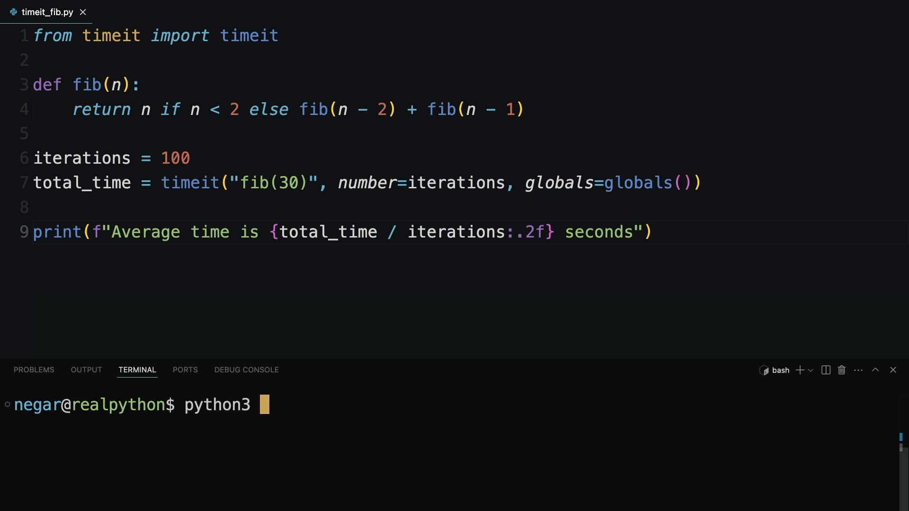
text(timeit_)
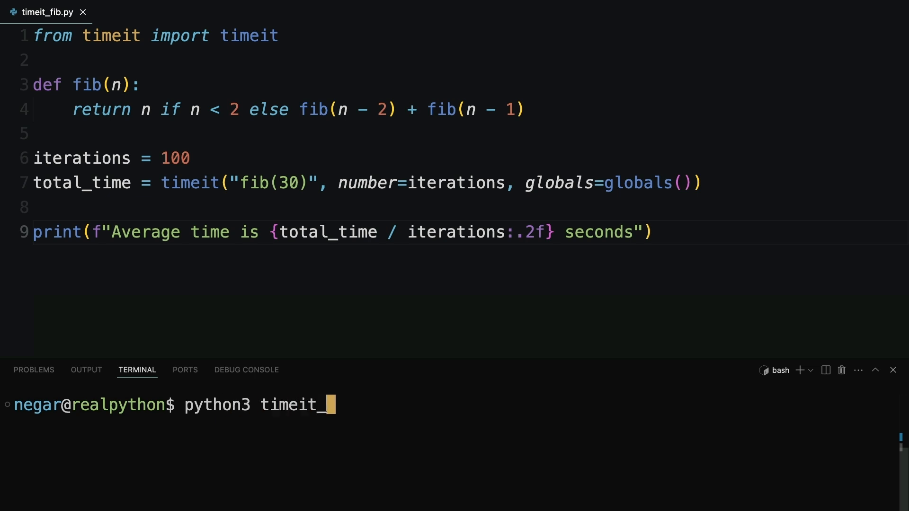
text(fib.py)
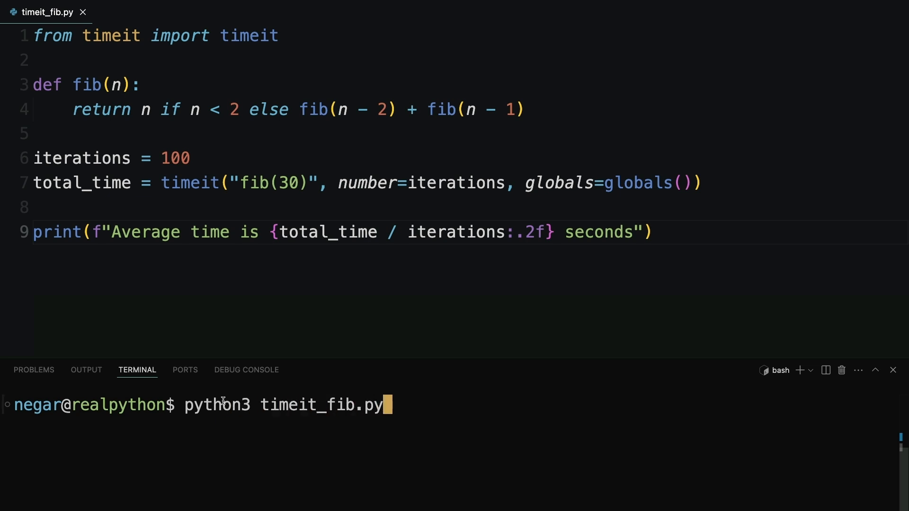
key(Return)
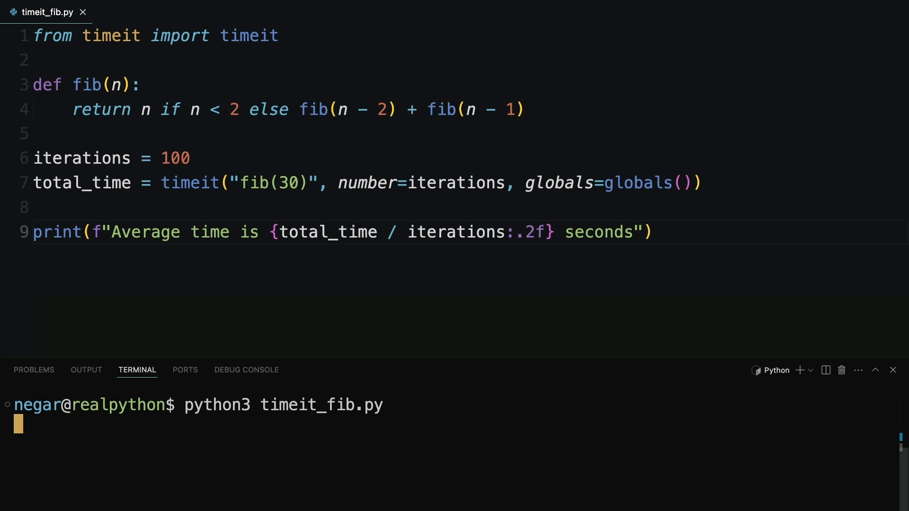
key(Return)
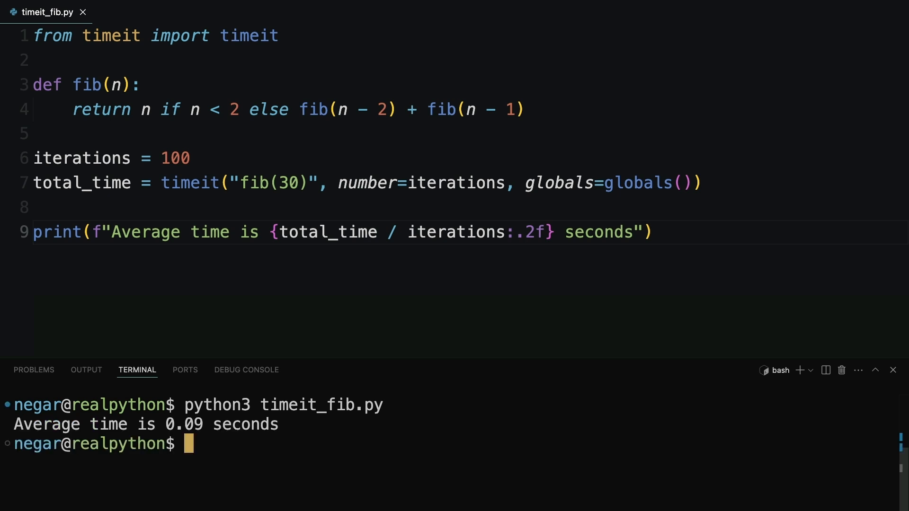